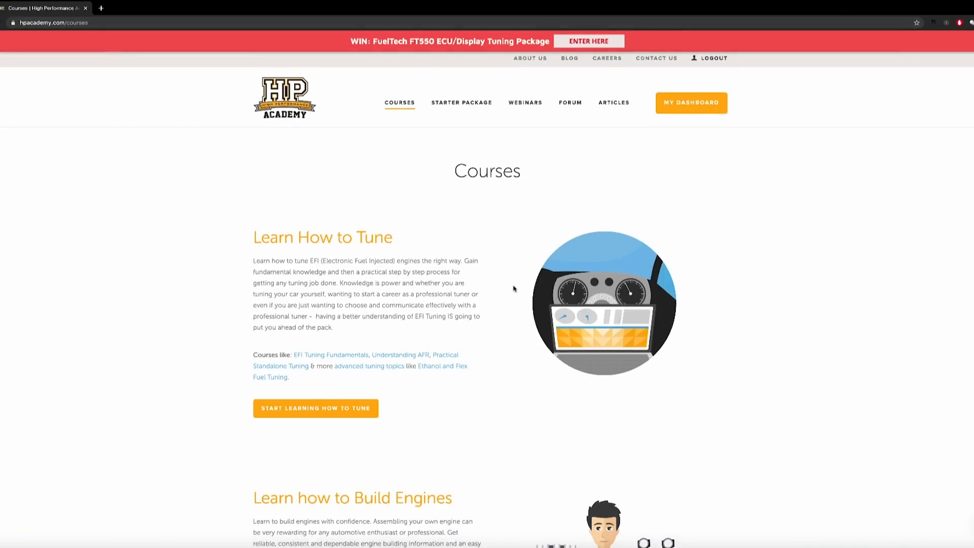
scroll("down", 3)
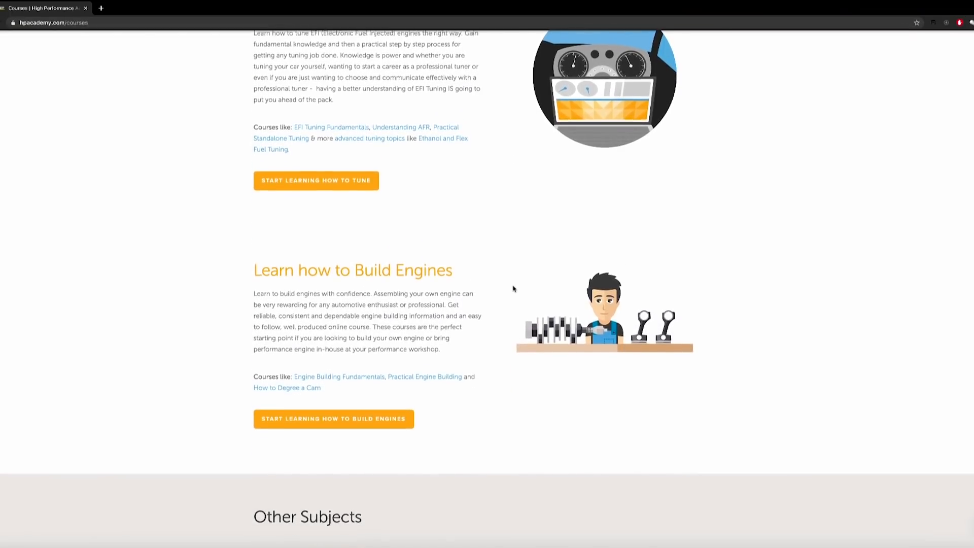